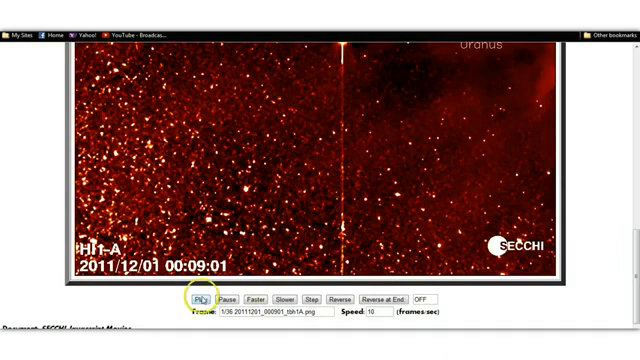
Play the HI1-A image sequence forward to 2011/12/01 04:09:01 with the object circled below Uranus
click(196, 296)
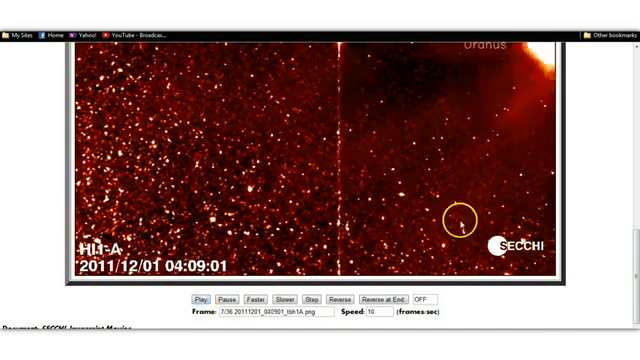